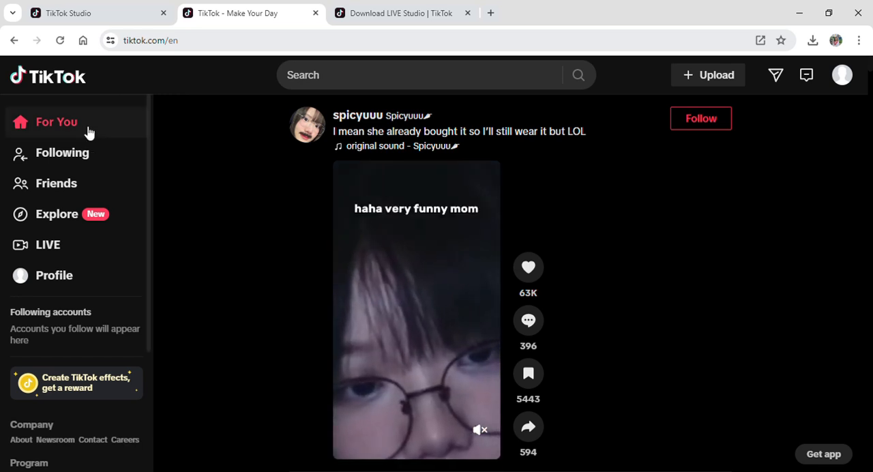
- Go to your own profile page from the left sidebar
{"action": "left_click", "coordinate": [55, 276]}
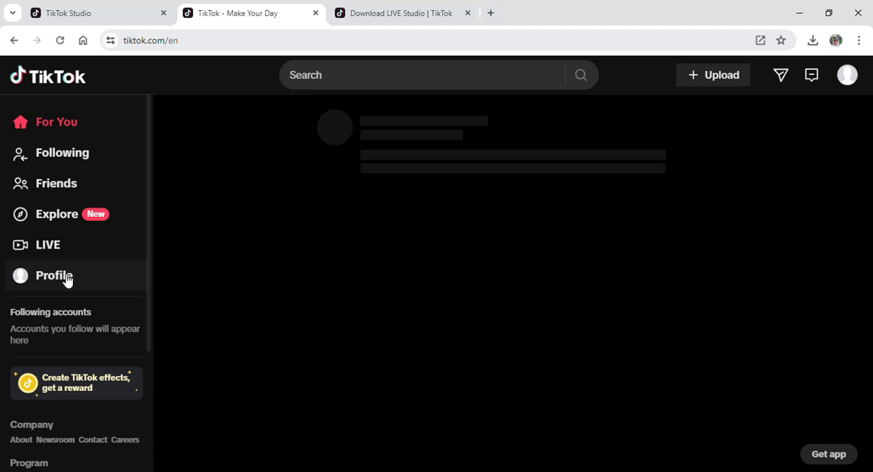
{"action": "left_click", "coordinate": [53, 276]}
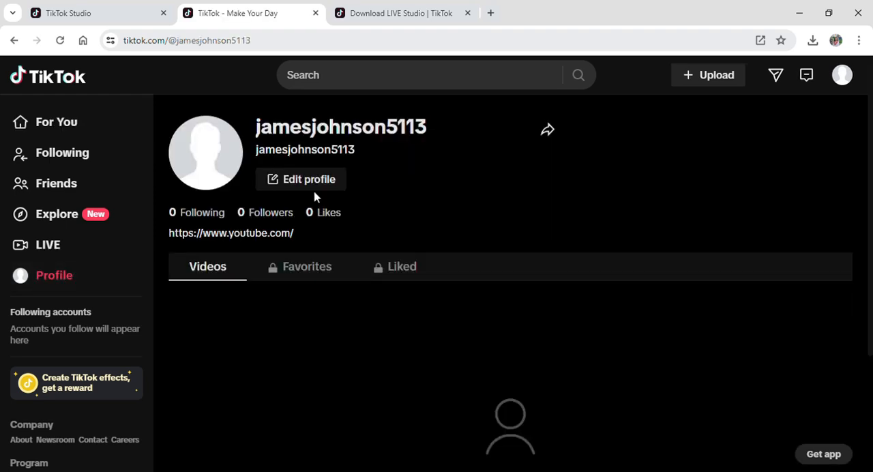
{"action": "left_click", "coordinate": [309, 179]}
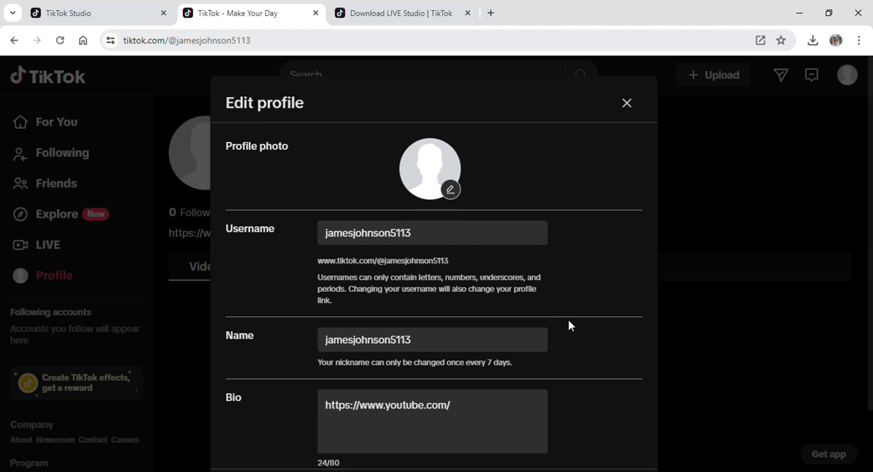
{"action": "scroll", "scroll_direction": "down", "scroll_amount": 3}
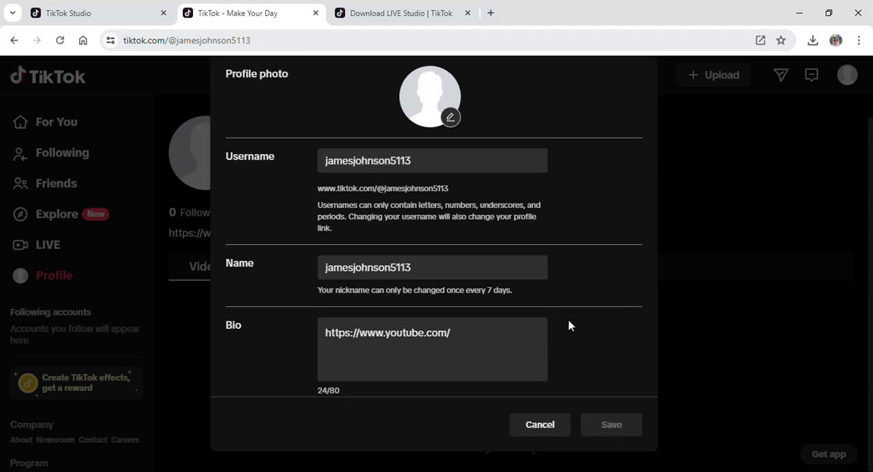
{"action": "left_click", "coordinate": [379, 334]}
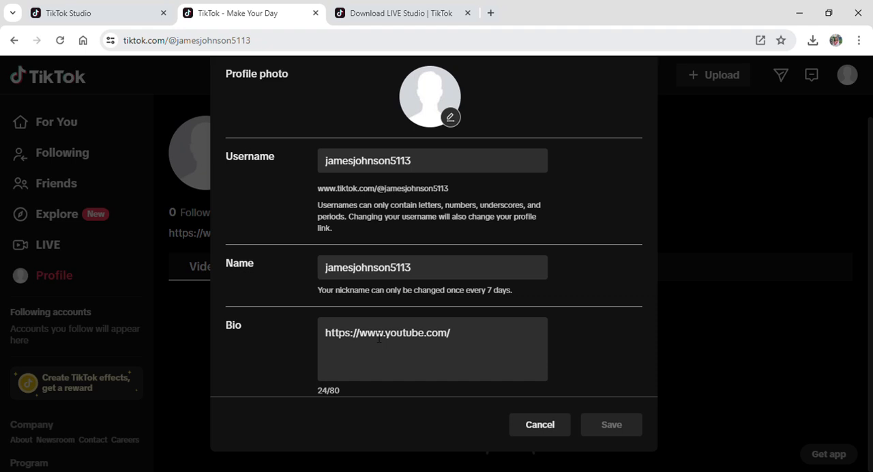
{"action": "double_click", "coordinate": [338, 333]}
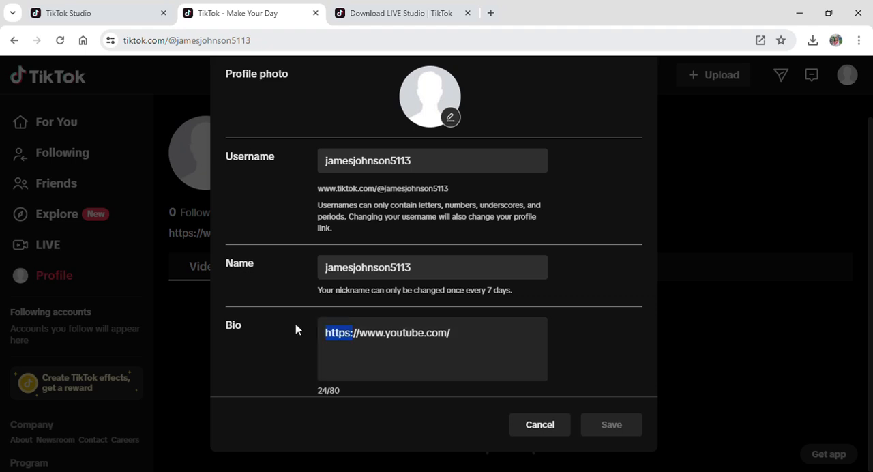
{"action": "key", "text": "Delete"}
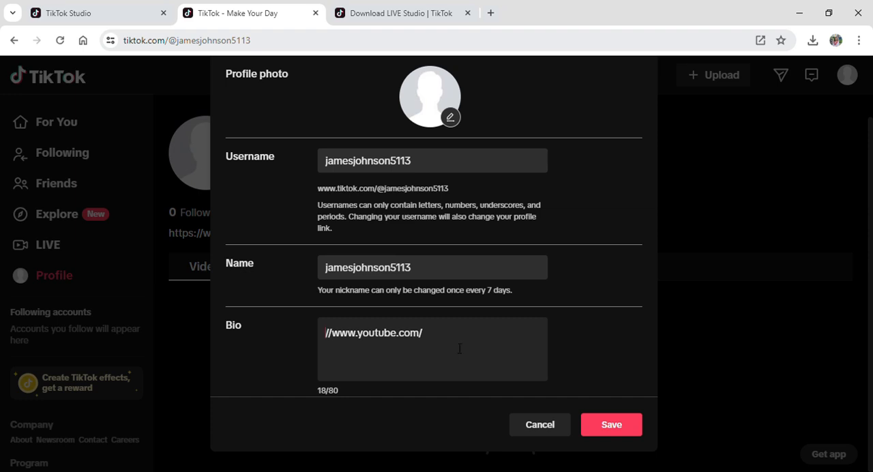
{"action": "mouse_move", "coordinate": [598, 415]}
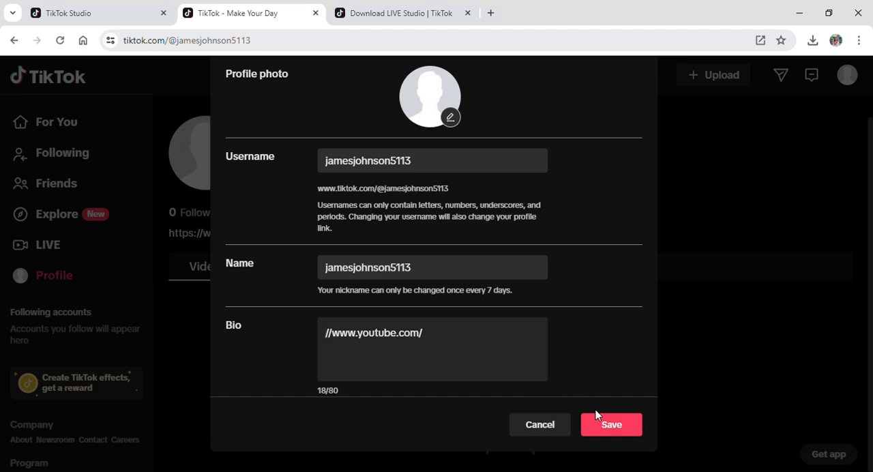
- Save the bio change and get the 'Profile has been updated' confirmation
{"action": "left_click", "coordinate": [611, 424]}
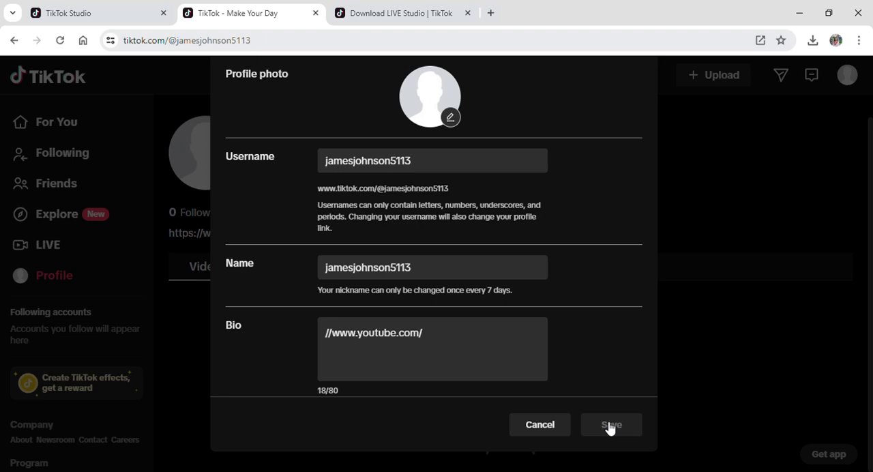
{"action": "left_click", "coordinate": [611, 424]}
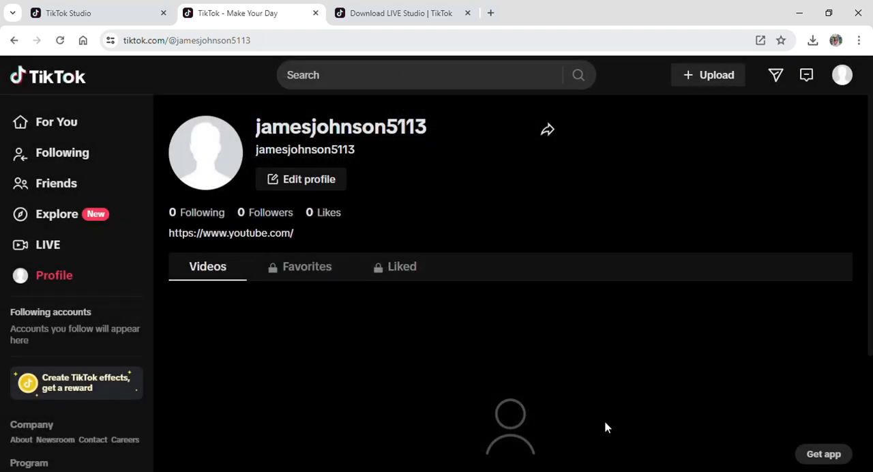
{"action": "left_click", "coordinate": [300, 178]}
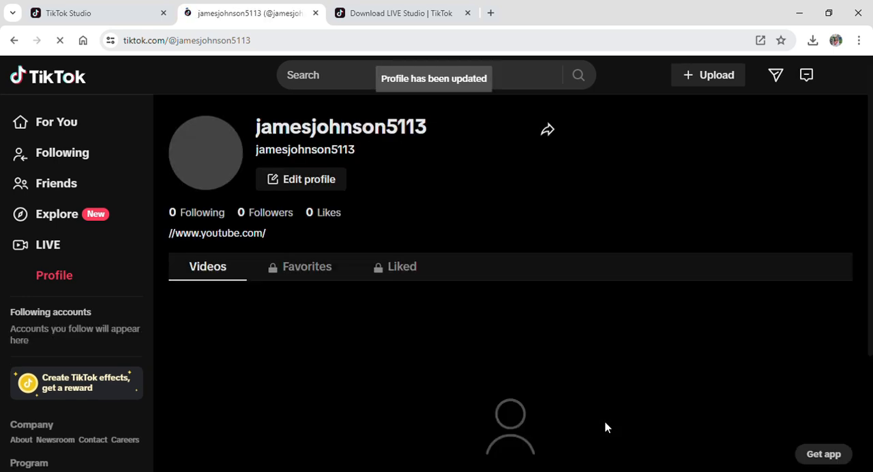
- Return from the profile to the For You feed
{"action": "left_click", "coordinate": [56, 122]}
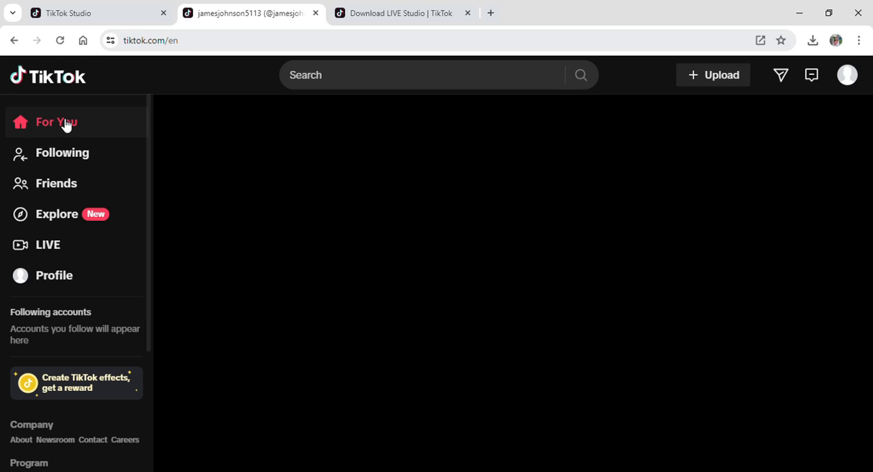
{"action": "left_click", "coordinate": [56, 121]}
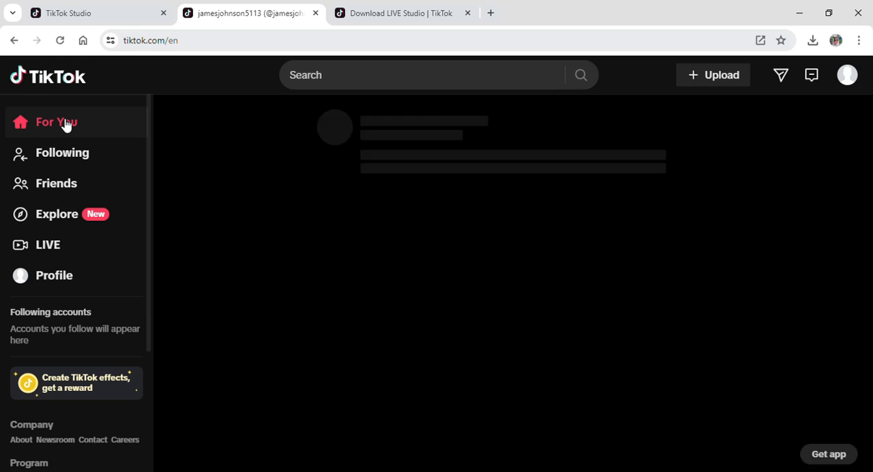